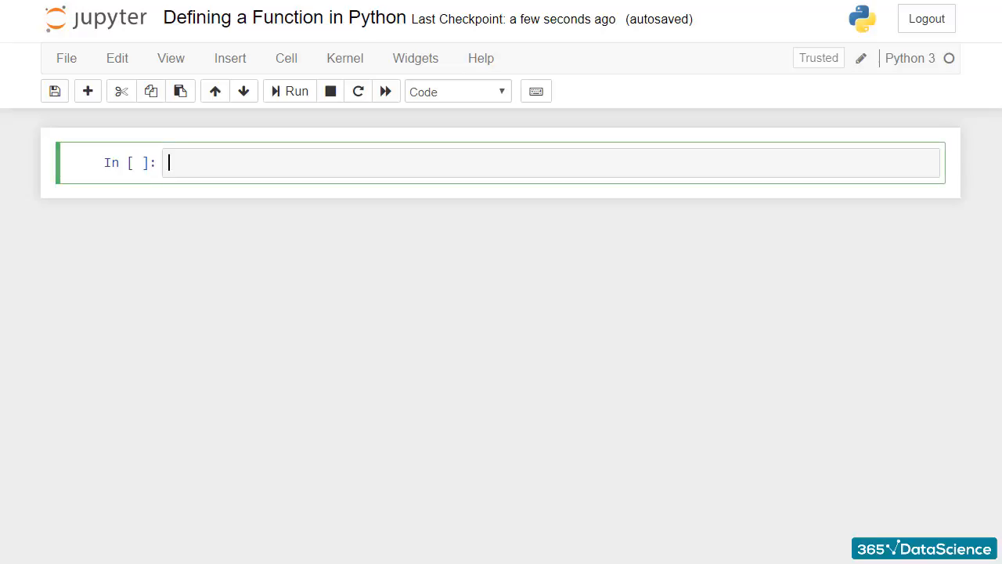
Step: Type 'def simple' in the empty code cell to start the function header
text(def)
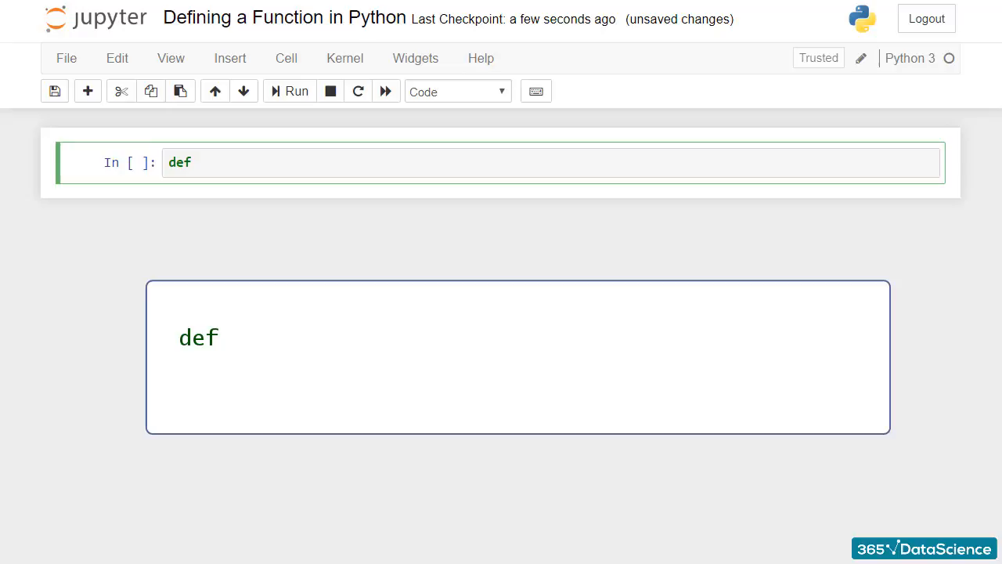
text(- keyword)
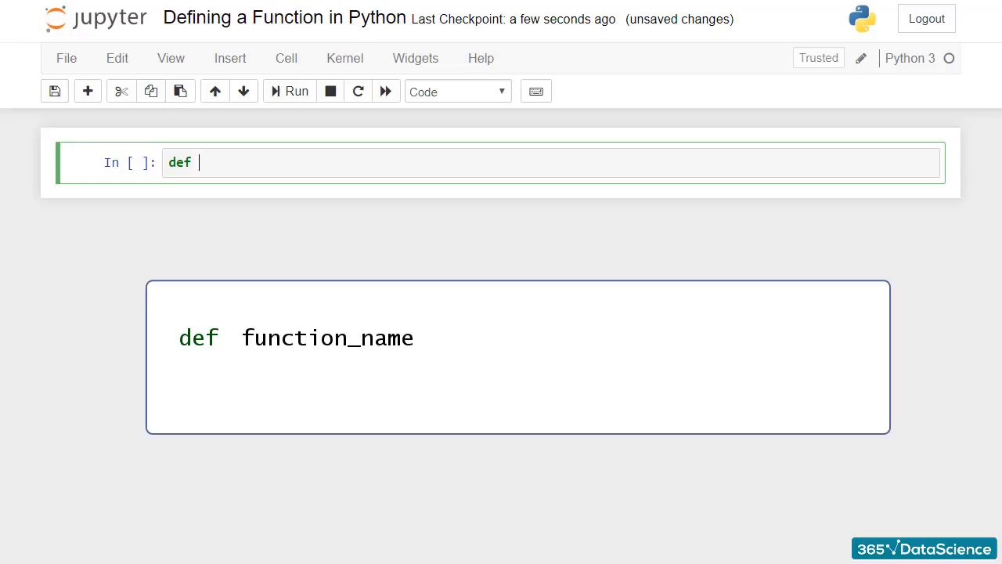
text(simple)
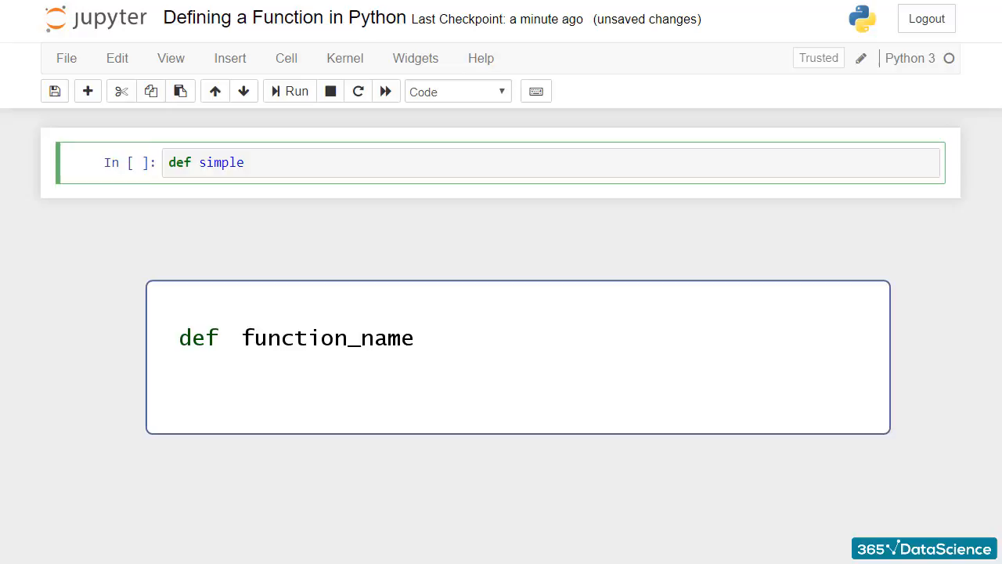
Step: Add empty parentheses so the header reads 'def simple()'
text(())
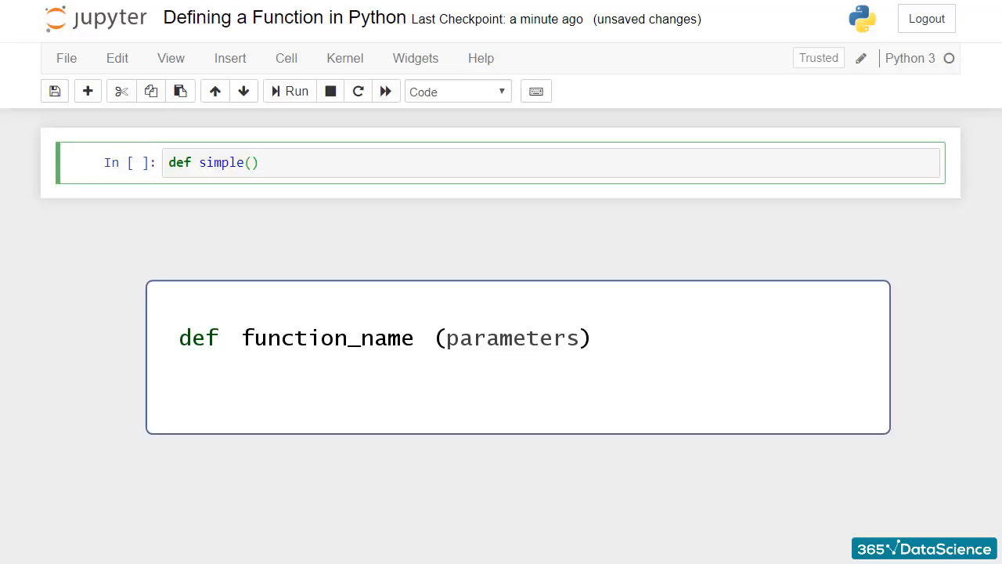
click(250, 162)
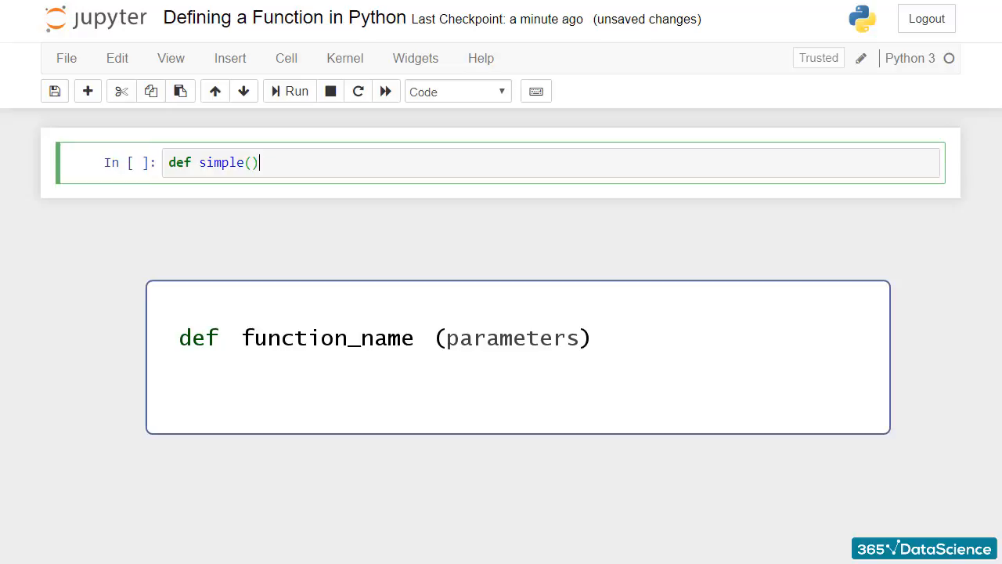
Step: End the header with a colon, giving 'def simple():'
text(:)
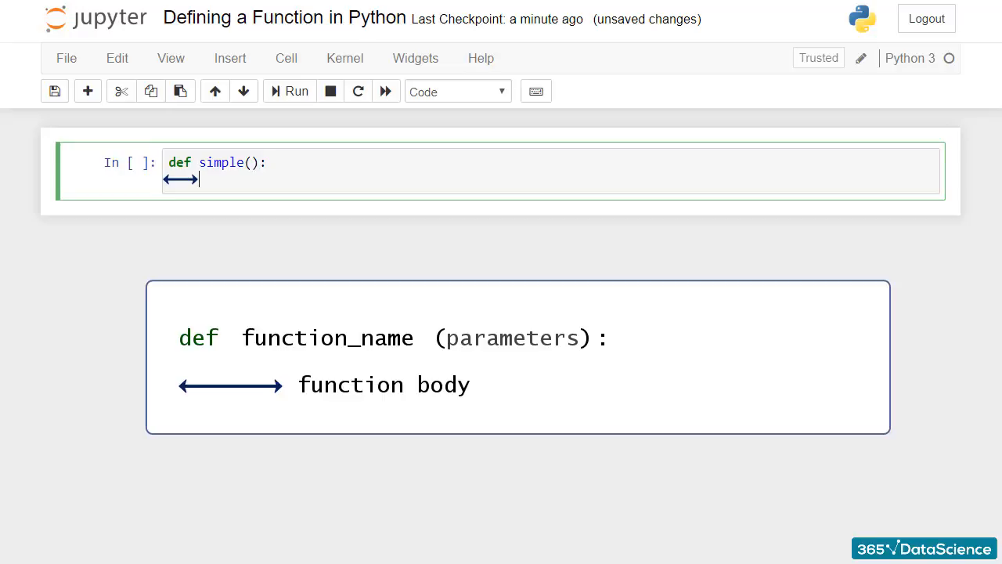
Step: Write the body print ("My first function") and run the cell as In [1]
text(print ())
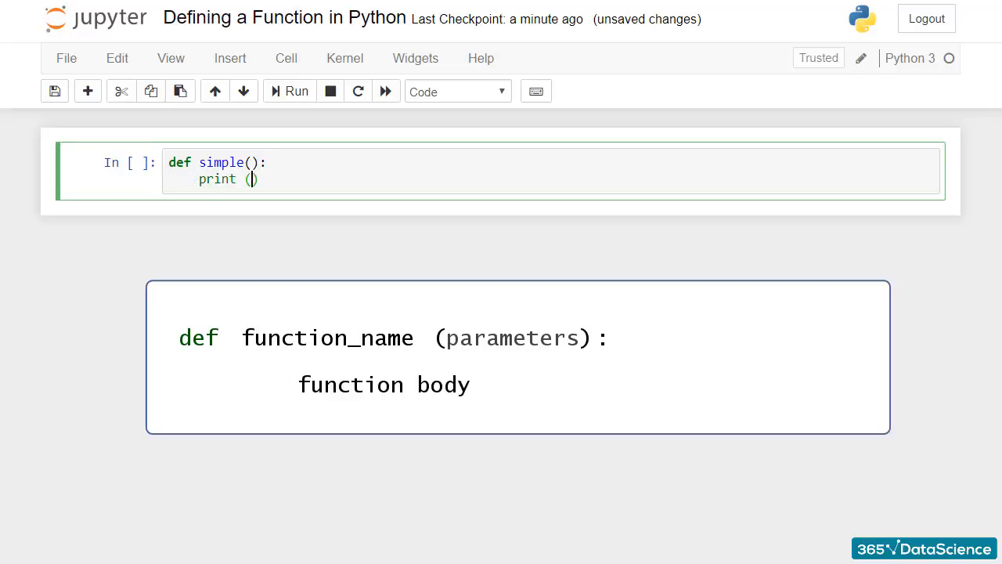
text("My first function)
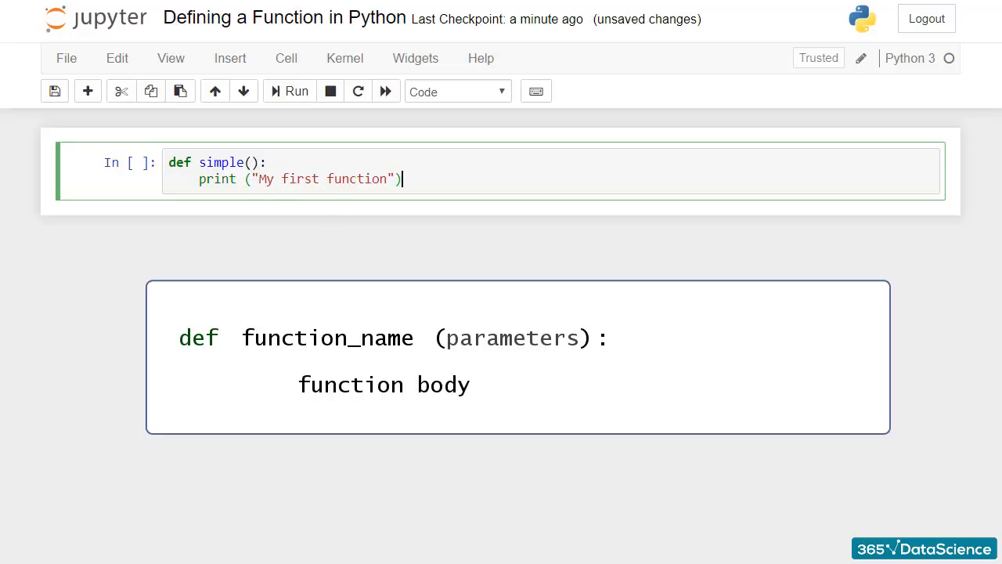
click(296, 90)
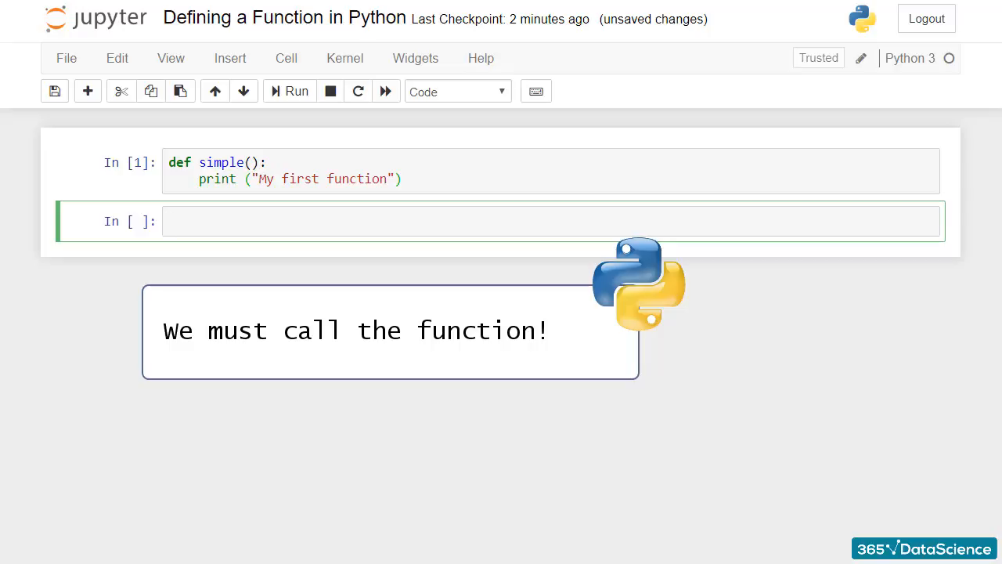
Step: Run simple() in the new cell to print 'My first function'
text(simpl)
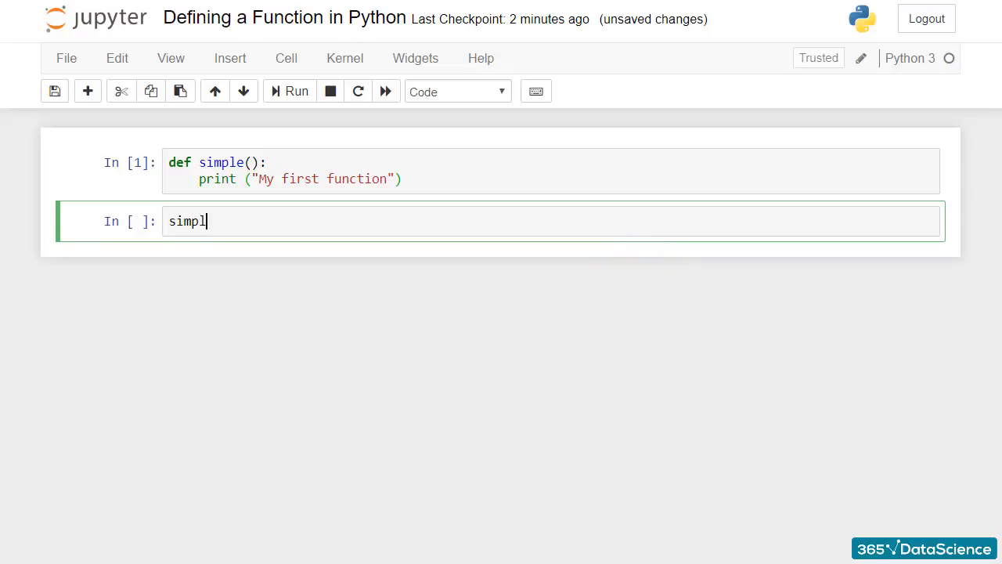
text(e())
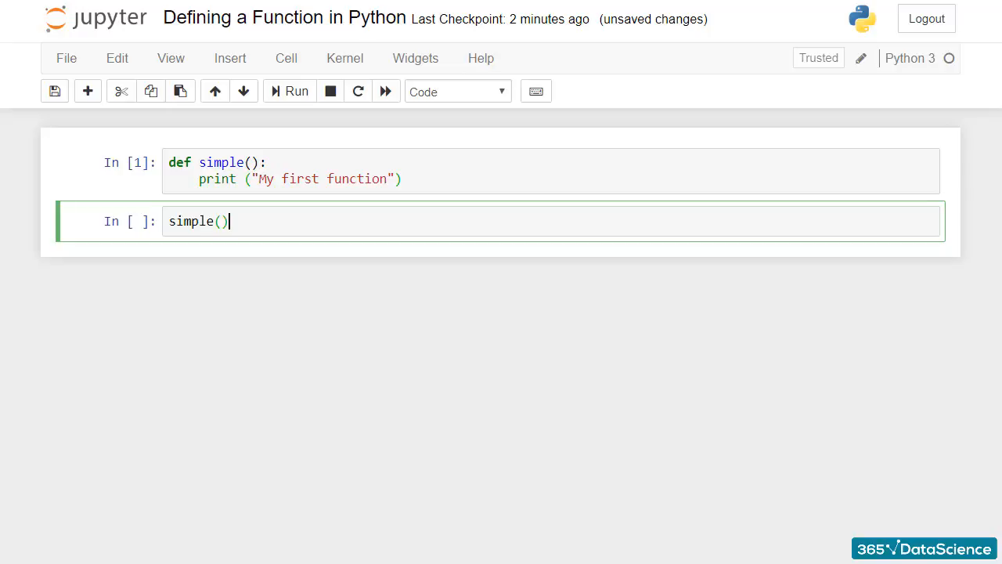
click(289, 91)
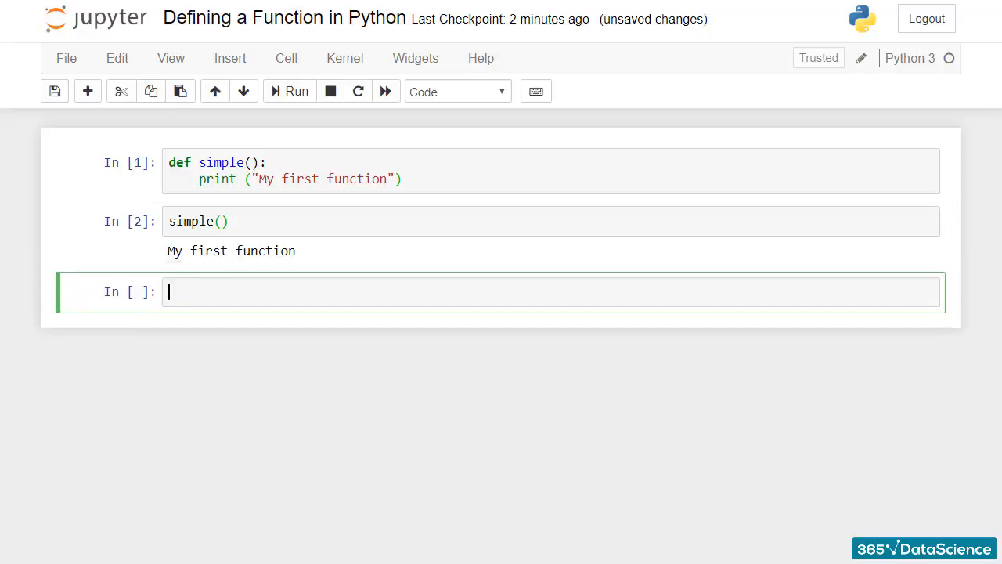